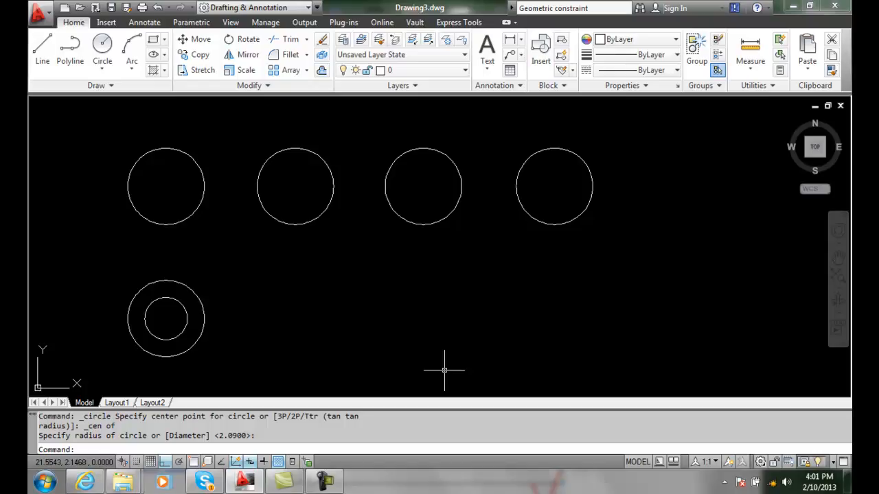
pyautogui.moveTo(448, 364)
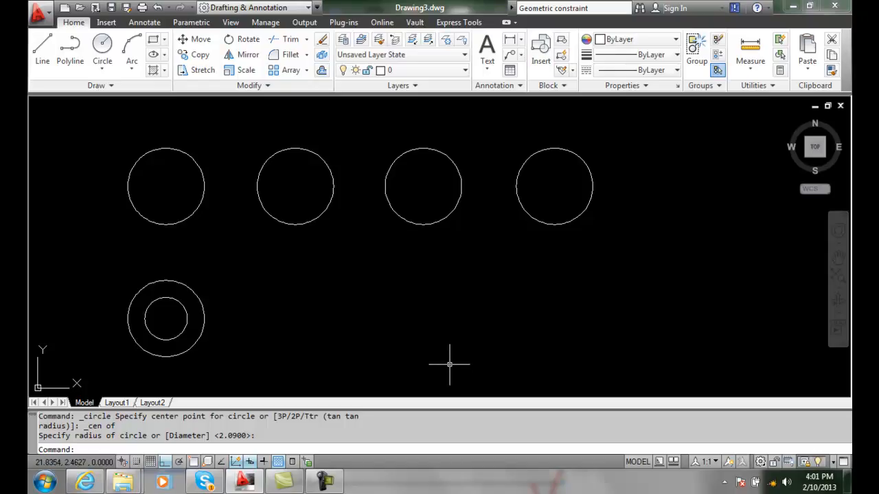
pyautogui.moveTo(434, 355)
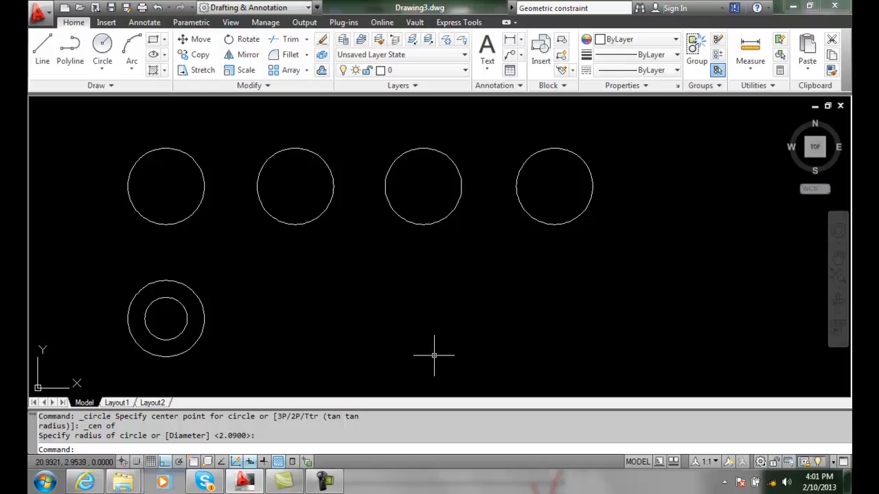
pyautogui.moveTo(259, 228)
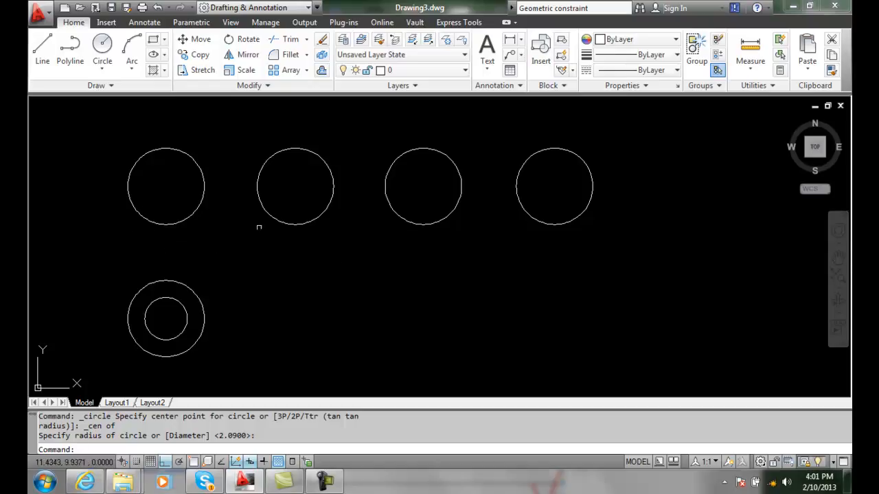
# - Apply an Equal constraint between the first and second circles in the top row
pyautogui.click(191, 22)
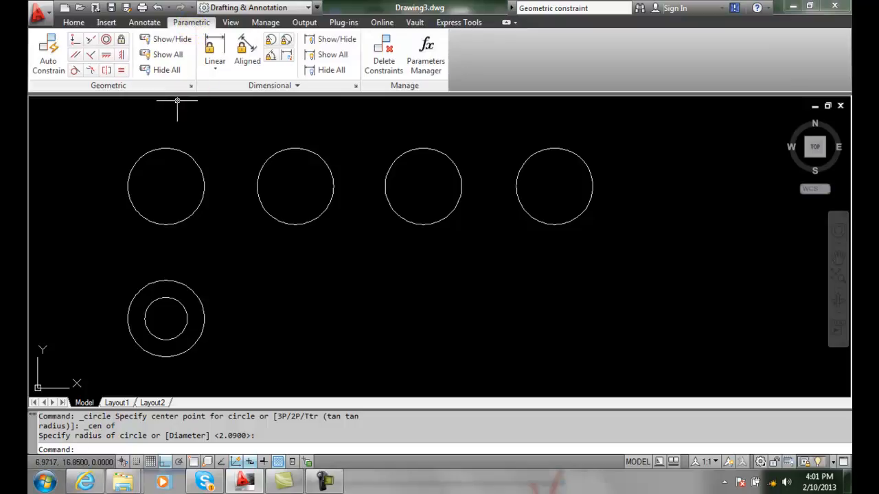
pyautogui.moveTo(121, 70)
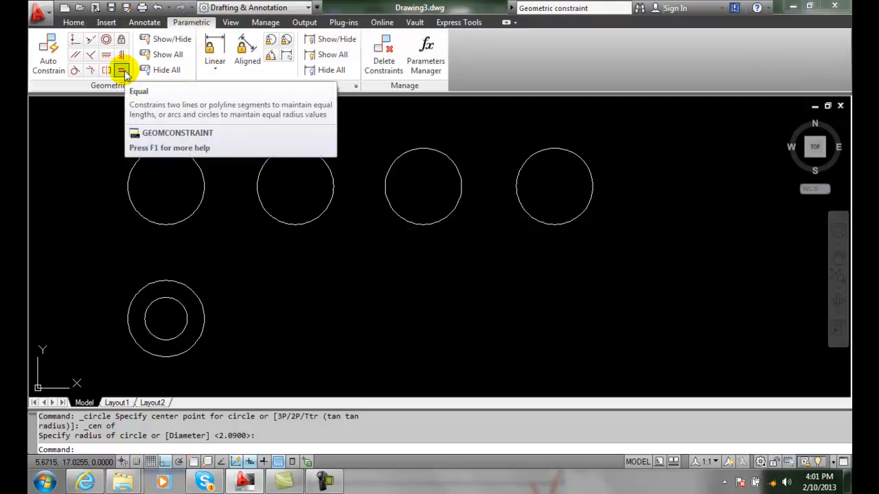
pyautogui.click(122, 71)
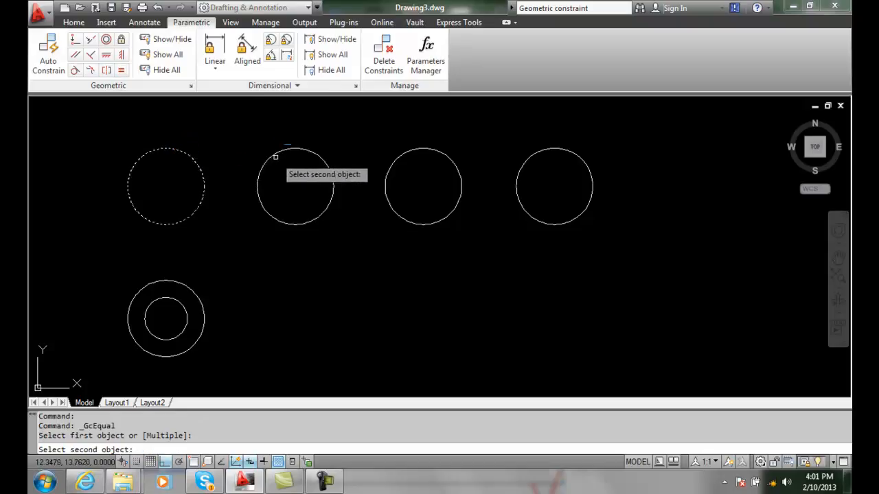
pyautogui.click(295, 185)
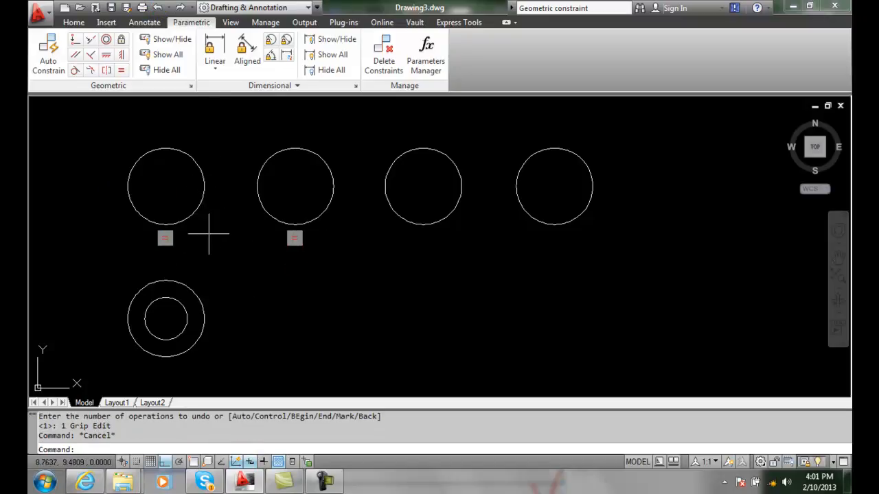
pyautogui.moveTo(217, 248)
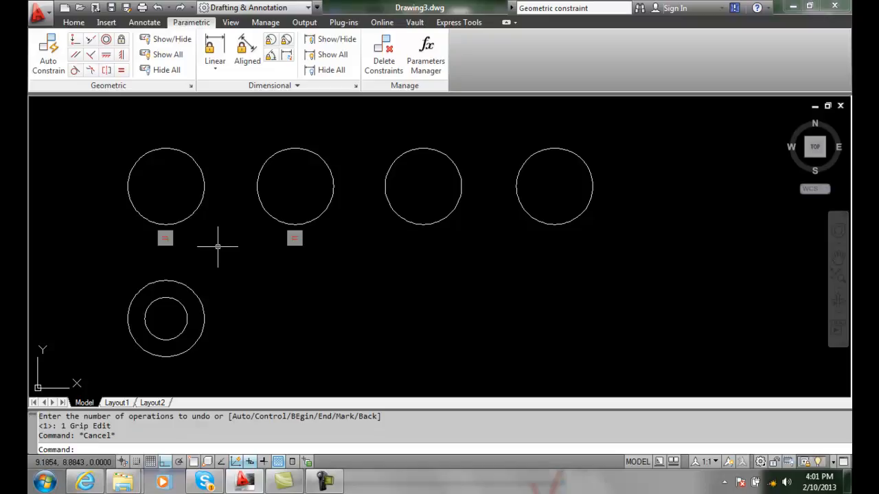
pyautogui.moveTo(216, 246)
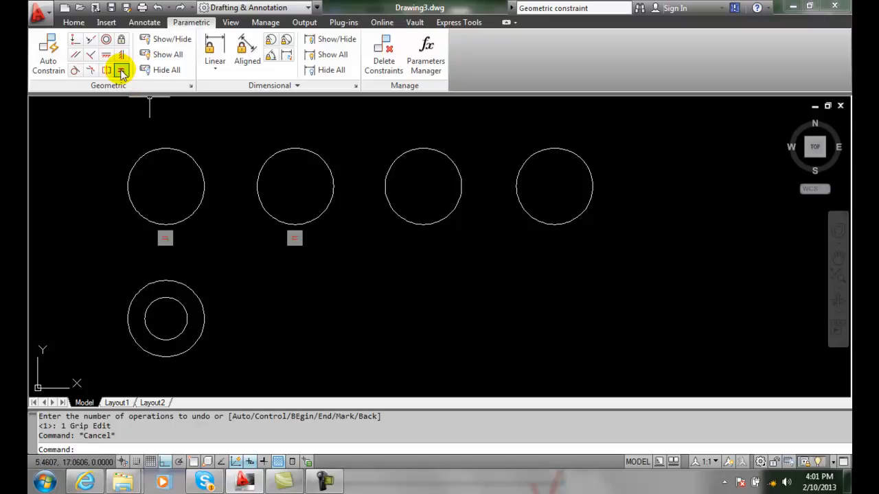
# - Make the remaining top-row circles equal to the first using Equal Multiple, then test by resizing
pyautogui.click(121, 70)
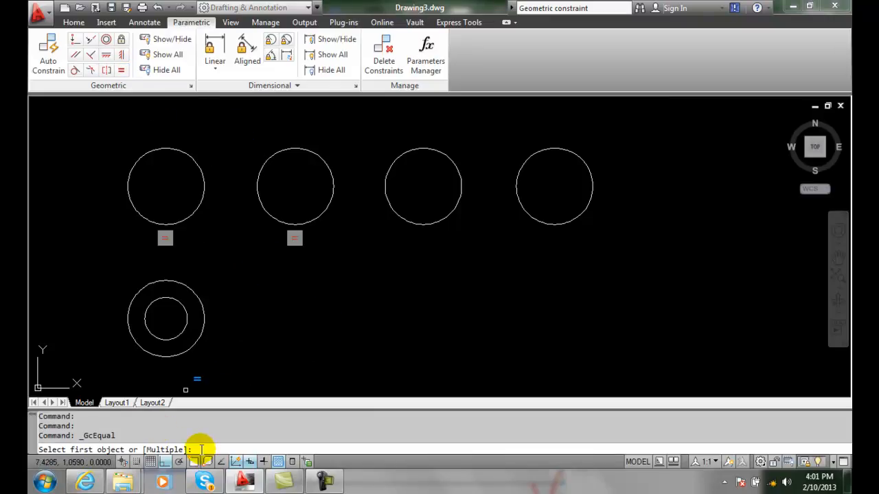
pyautogui.write('m')
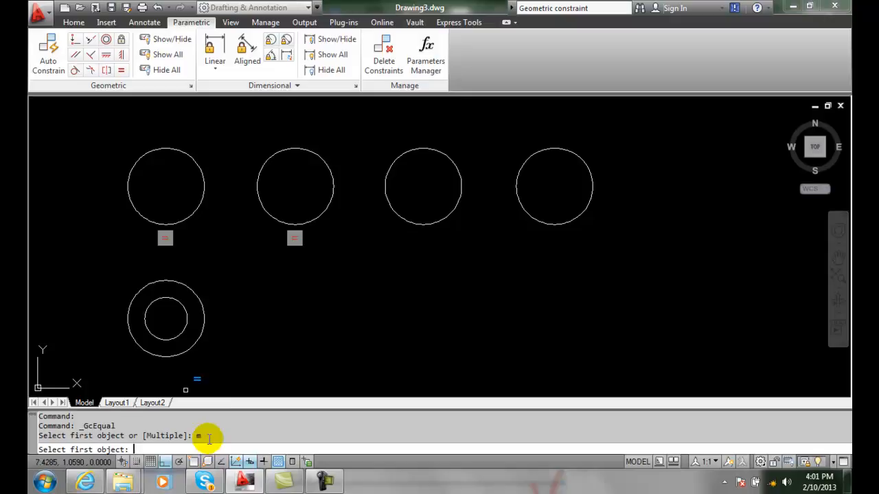
pyautogui.click(166, 186)
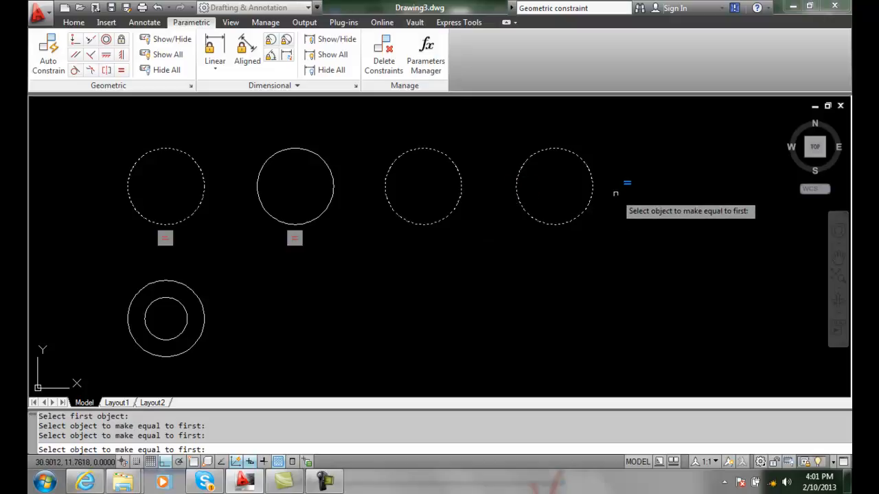
pyautogui.click(554, 185)
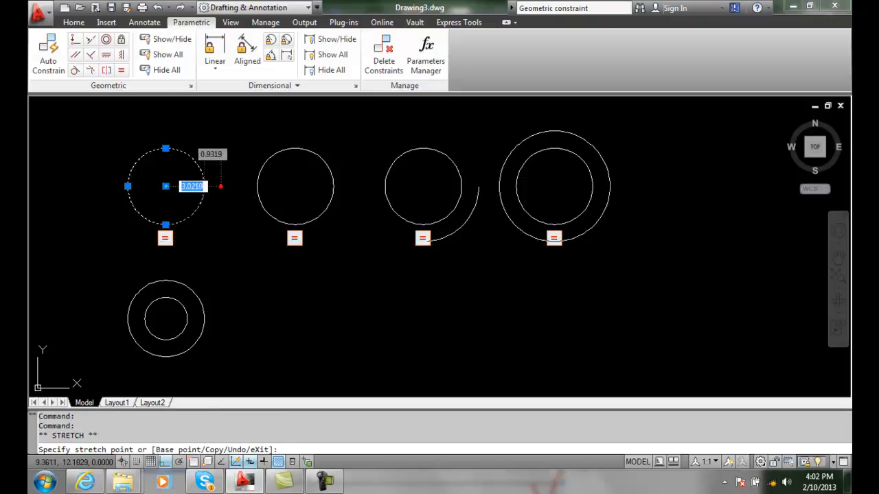
pyautogui.click(450, 231)
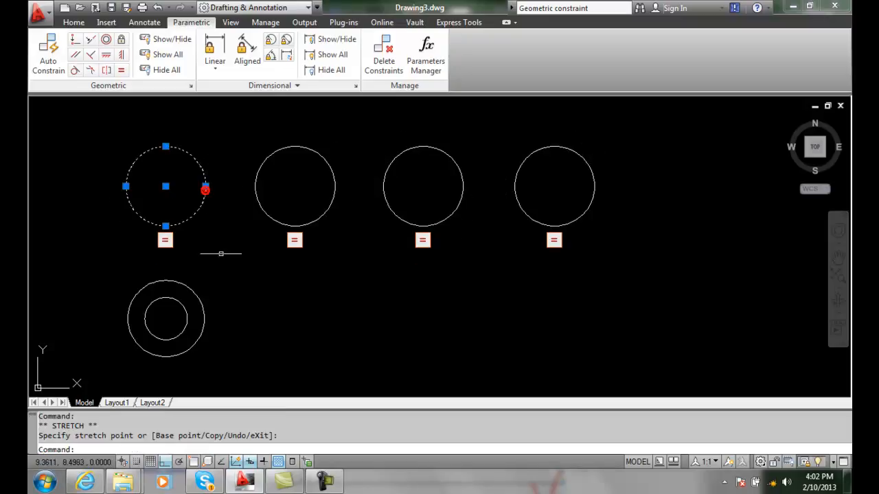
pyautogui.press('Escape')
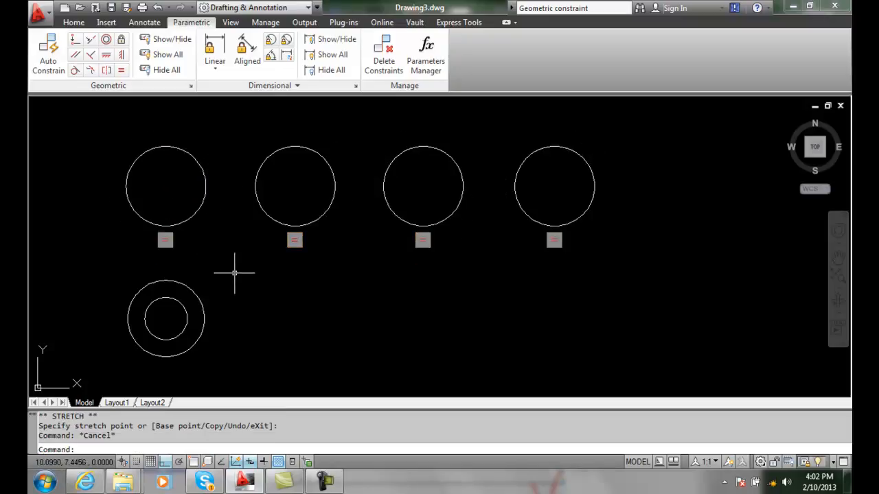
pyautogui.moveTo(235, 315)
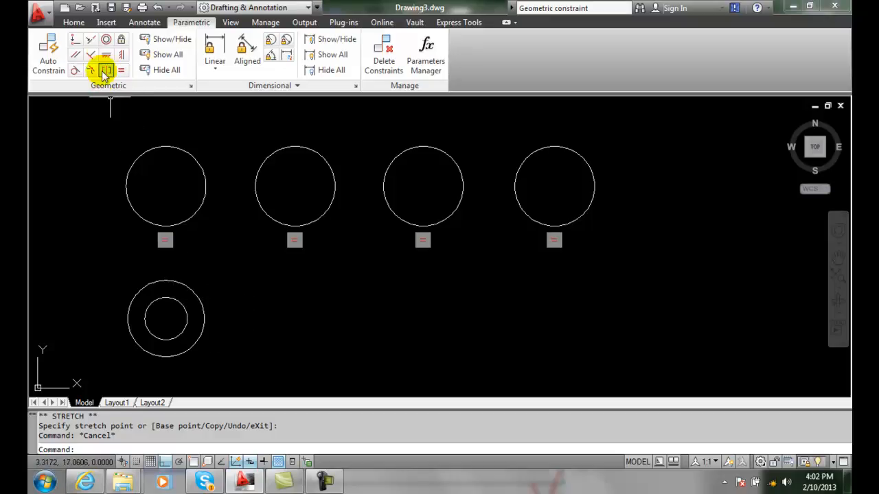
pyautogui.moveTo(106, 40)
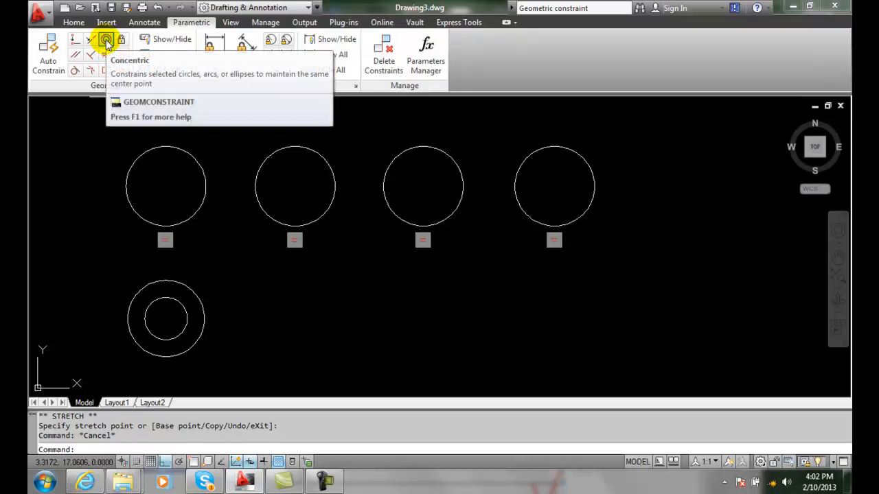
# - Apply a Concentric constraint so the inner circle shares the outer circle's centre
pyautogui.click(106, 40)
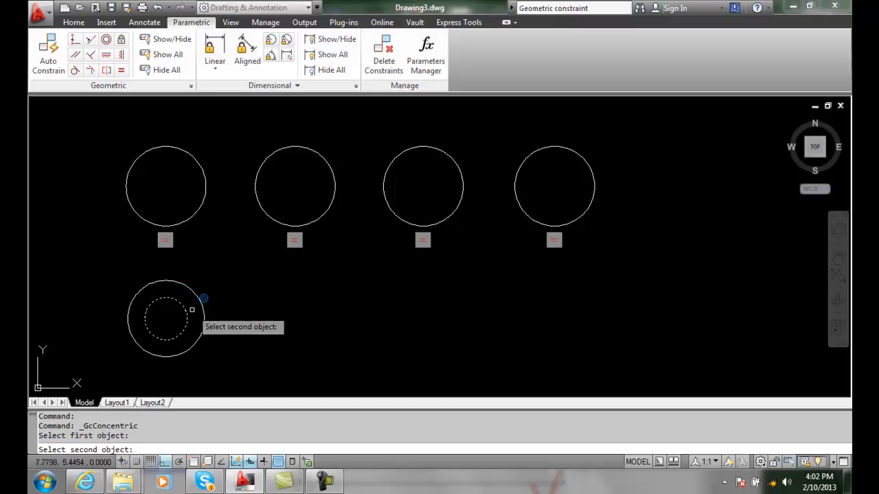
pyautogui.click(202, 299)
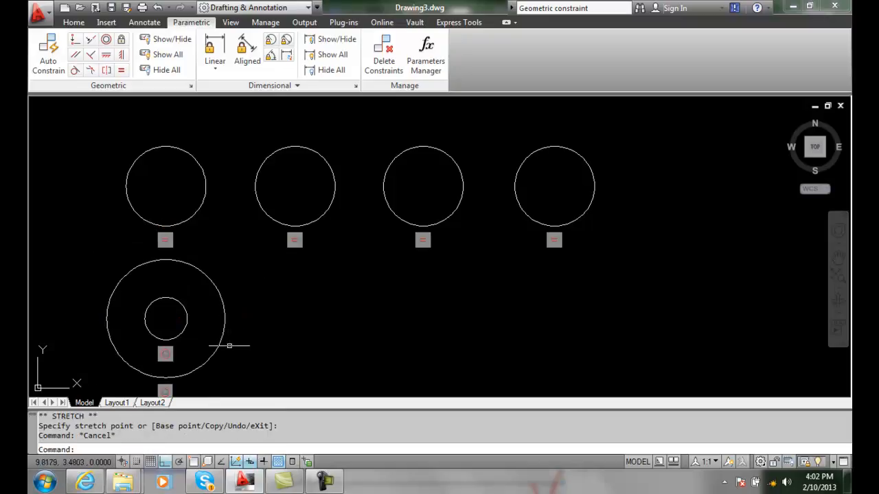
# - Switch back to the Home tab to bring back the general drawing tools
pyautogui.click(73, 22)
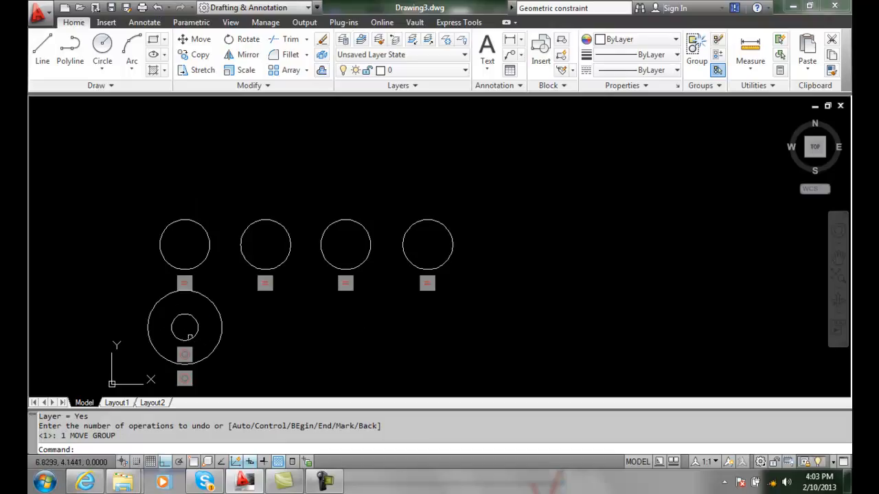
pyautogui.moveTo(226, 339)
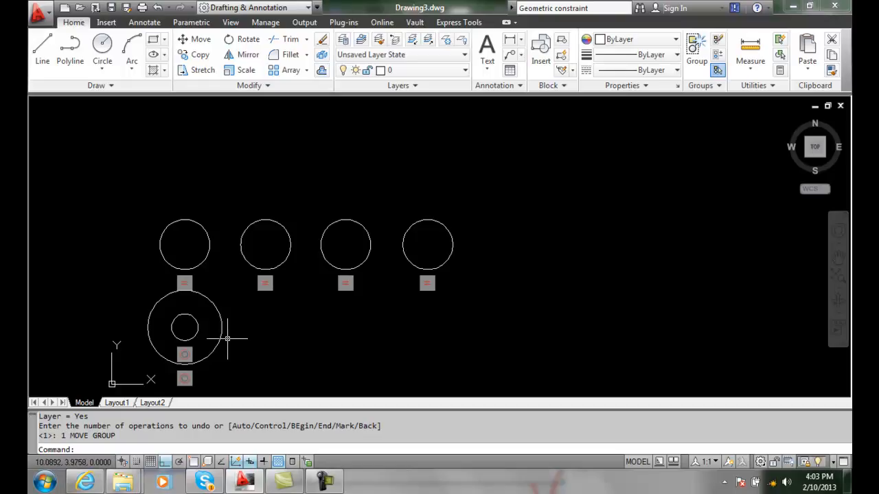
pyautogui.moveTo(236, 342)
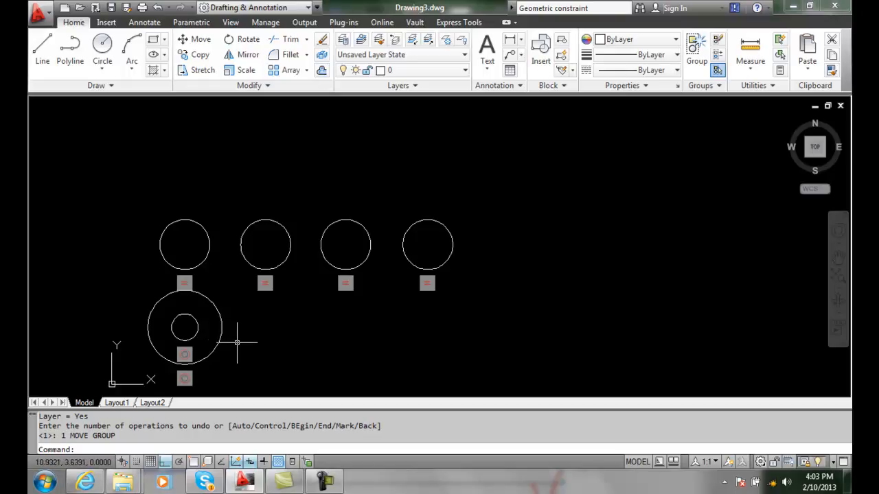